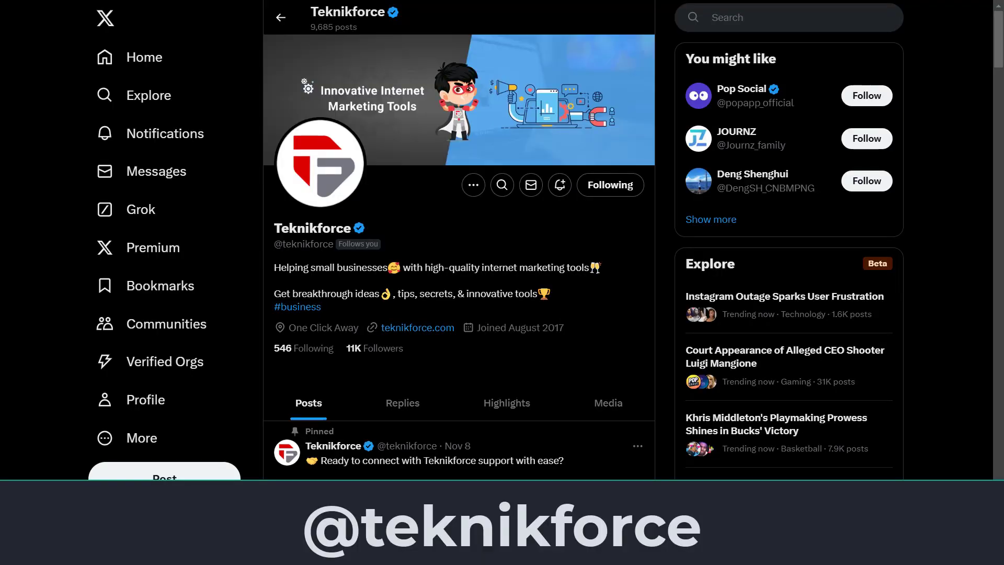
Step: Scroll the Blogi page past the multi-AI and autopilot sections to Create Articles In Any Language
left_click(317, 11)
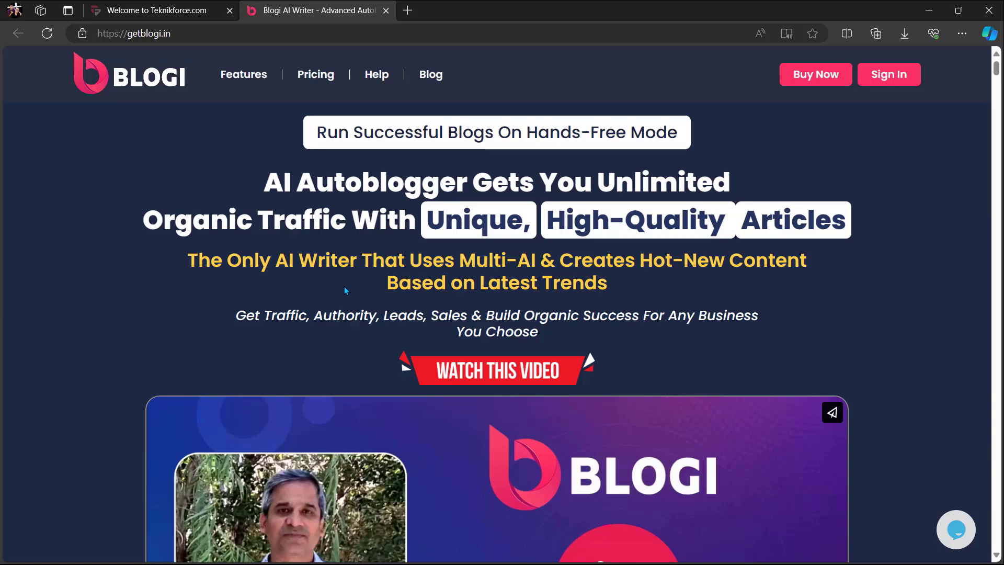
scroll("down", 3)
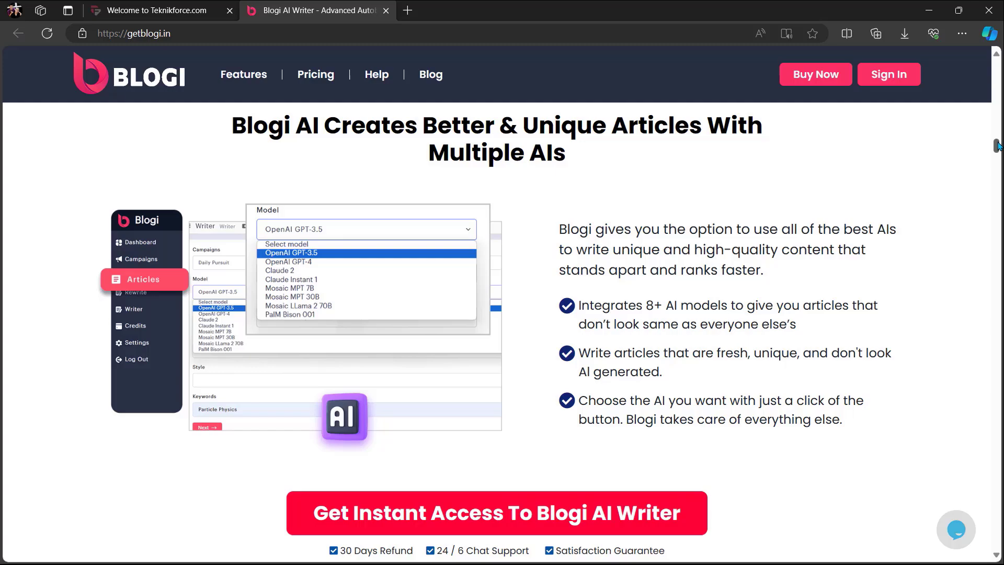
scroll("down", 3)
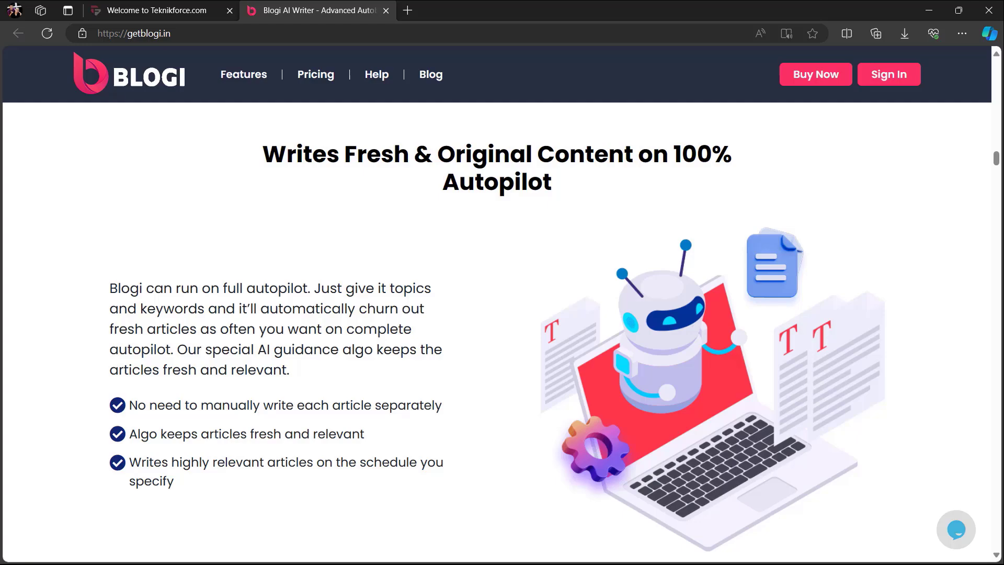
scroll("down", 3)
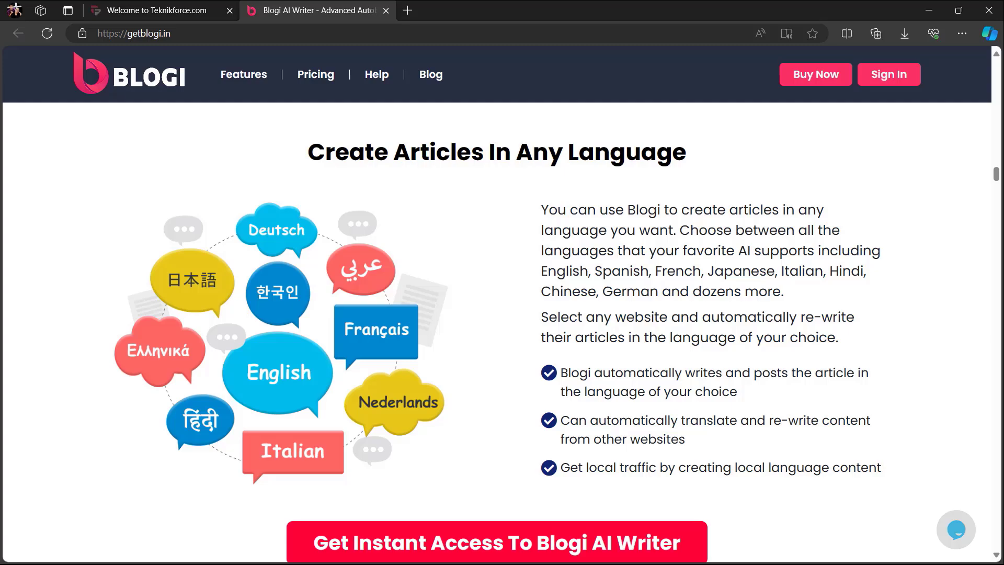
Step: Scroll past WordPress auto-posting, SEO and style/tone sections to automatic image creation
scroll("down", 3)
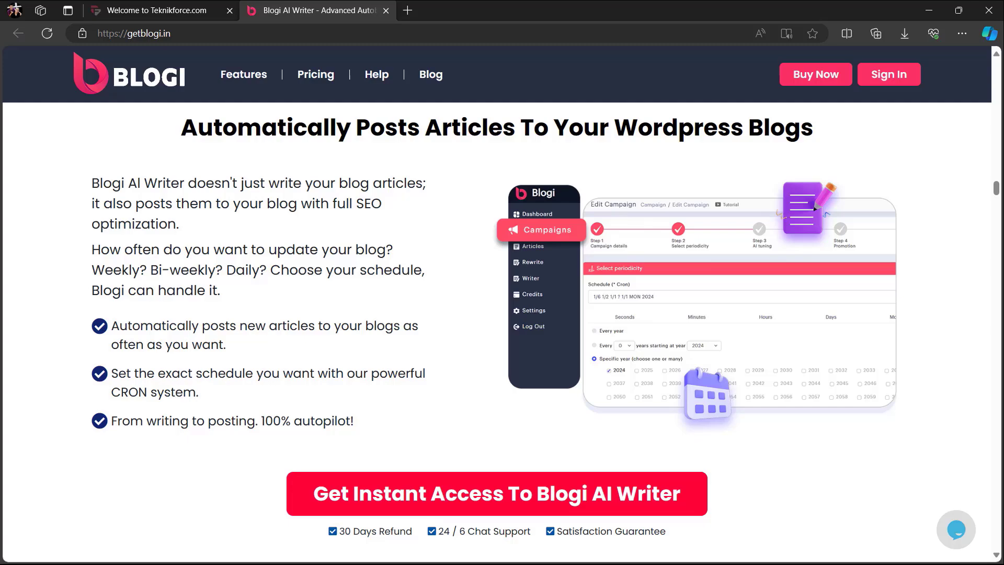
scroll("down", 3)
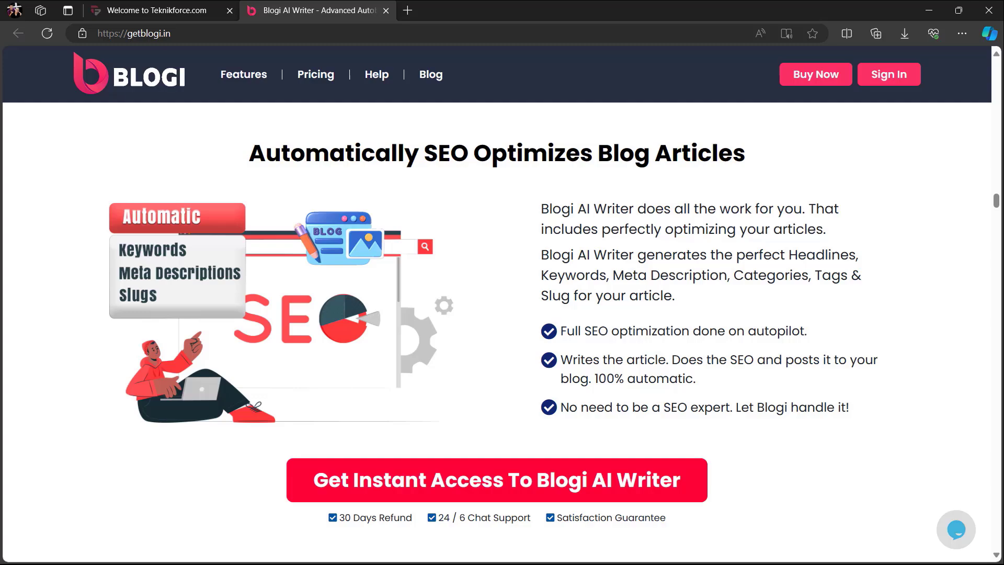
scroll("down", 3)
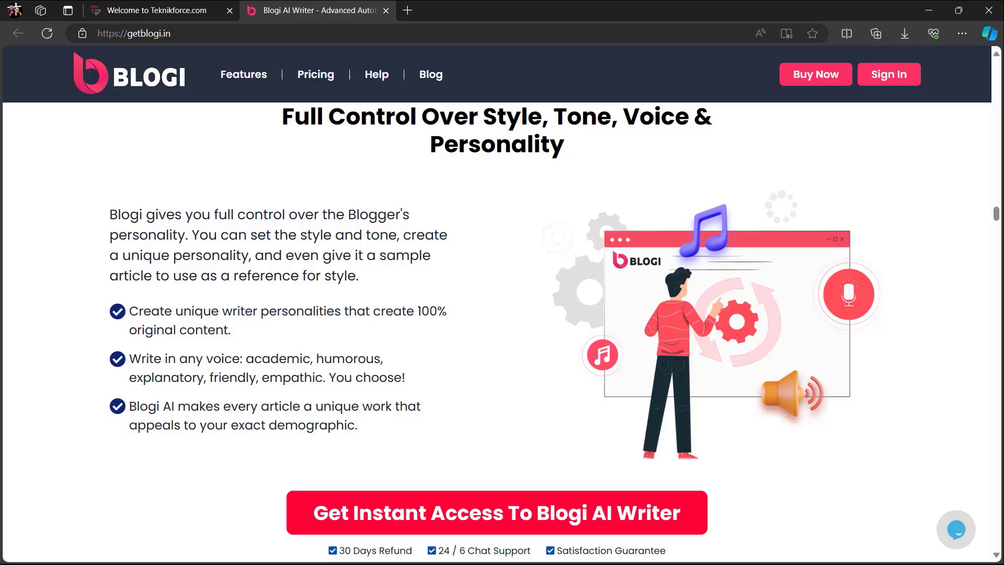
scroll("down", 3)
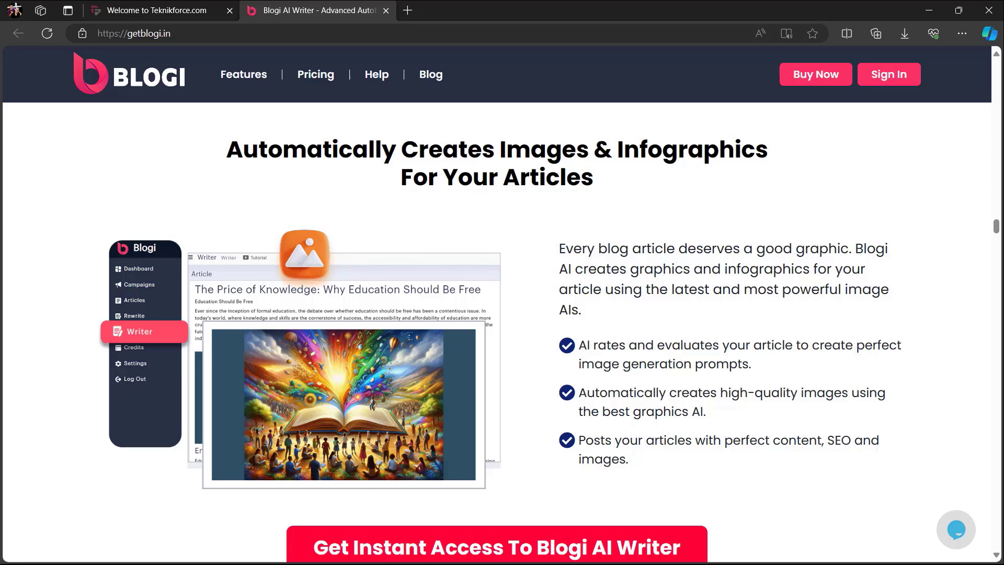
Step: Scroll past manual control, autopilot, leads and autoblogging sections to the pink feature grid
scroll("down", 3)
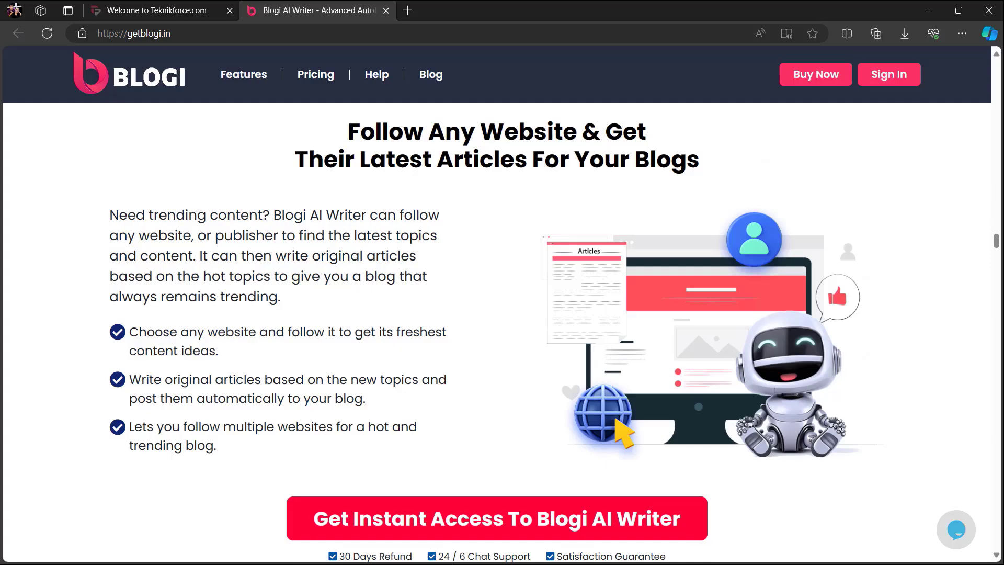
scroll("down", 3)
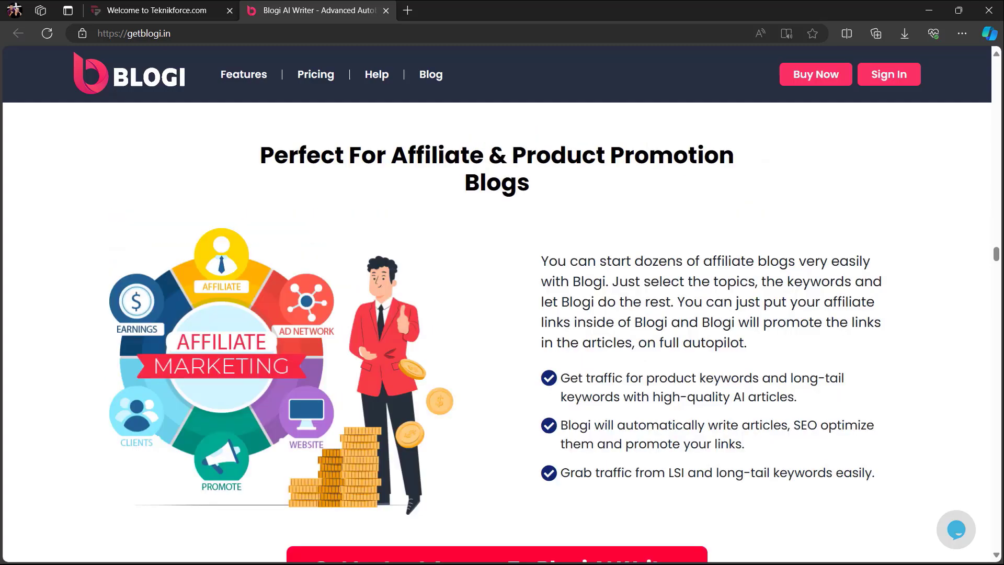
scroll("down", 3)
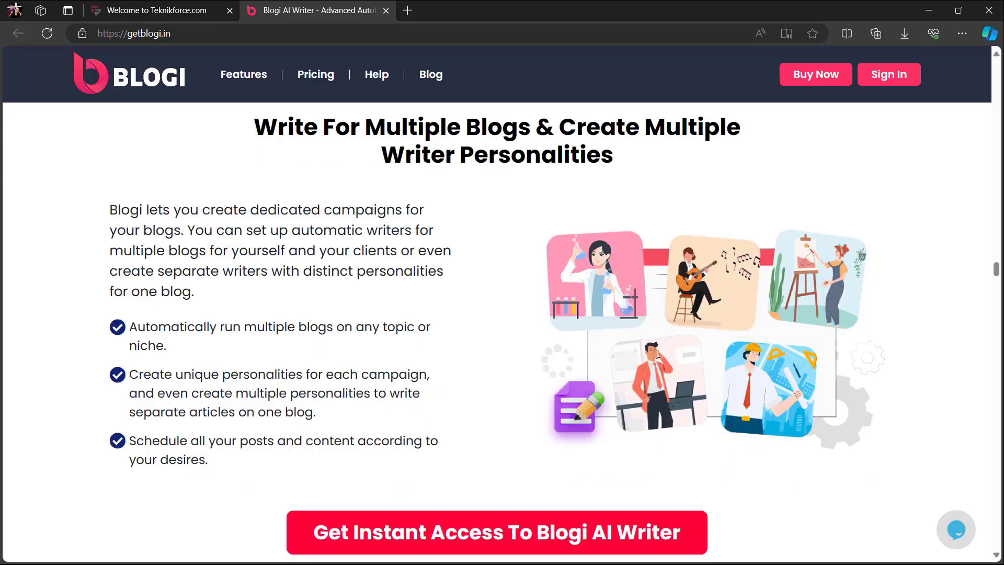
scroll("down", 3)
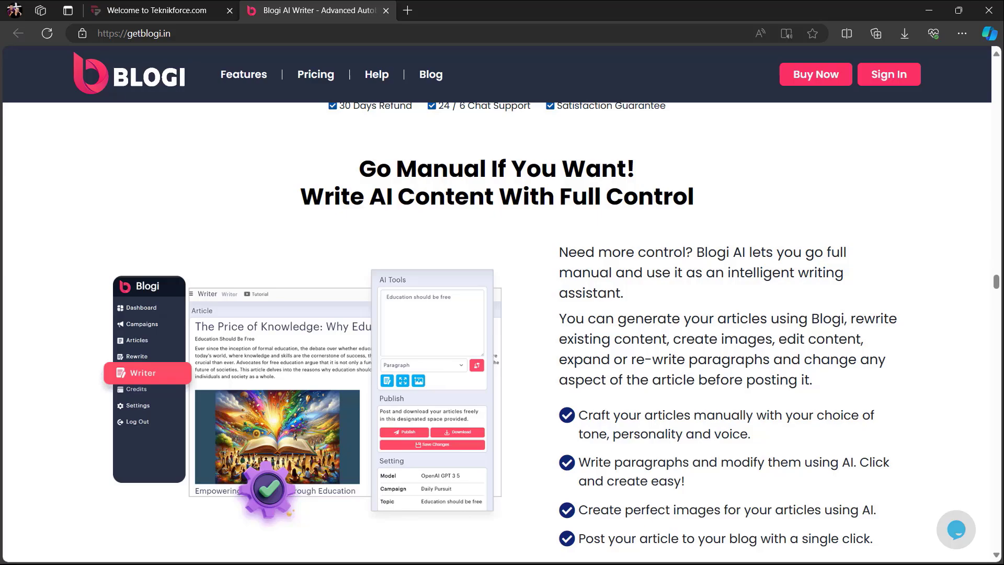
scroll("down", 3)
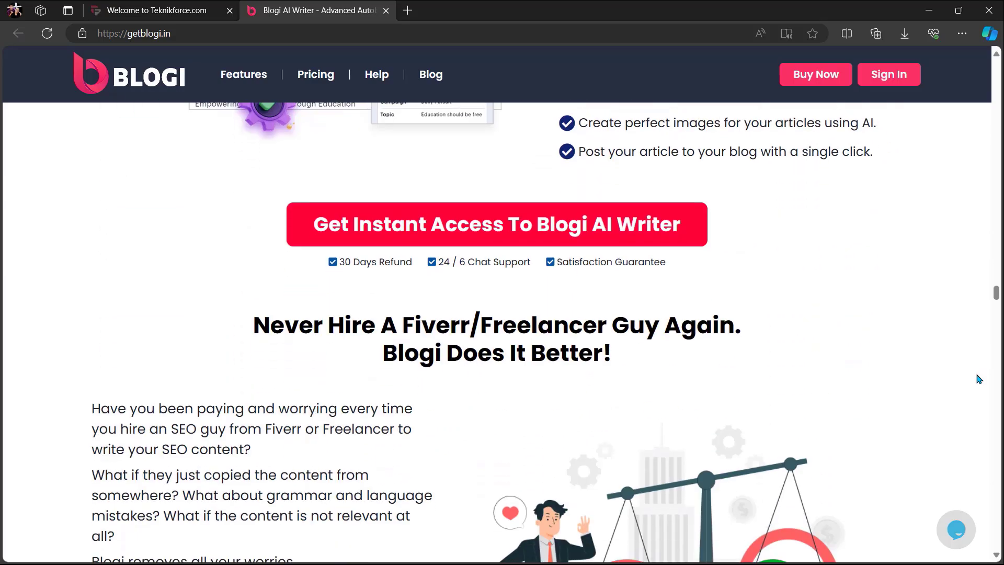
scroll("down", 3)
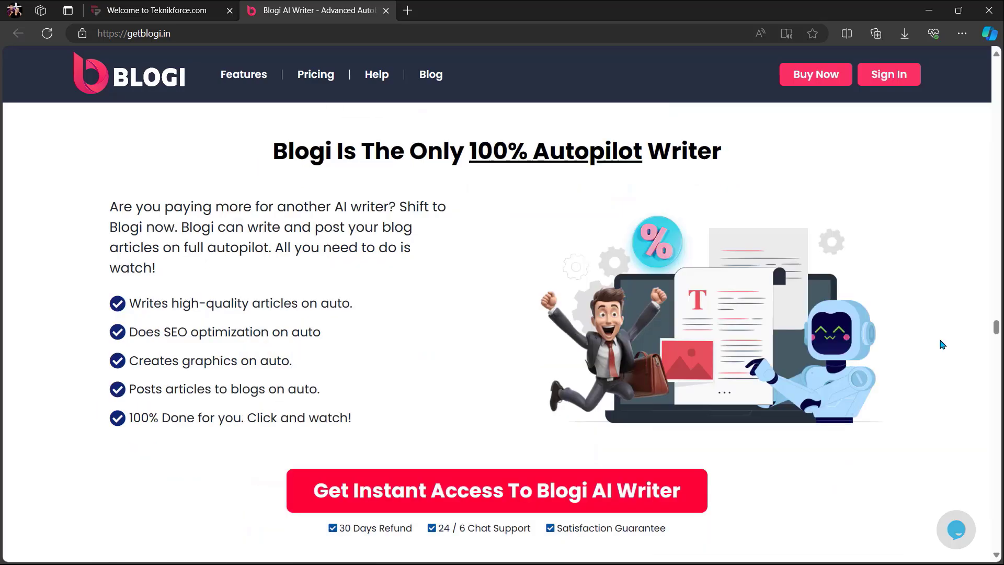
scroll("down", 3)
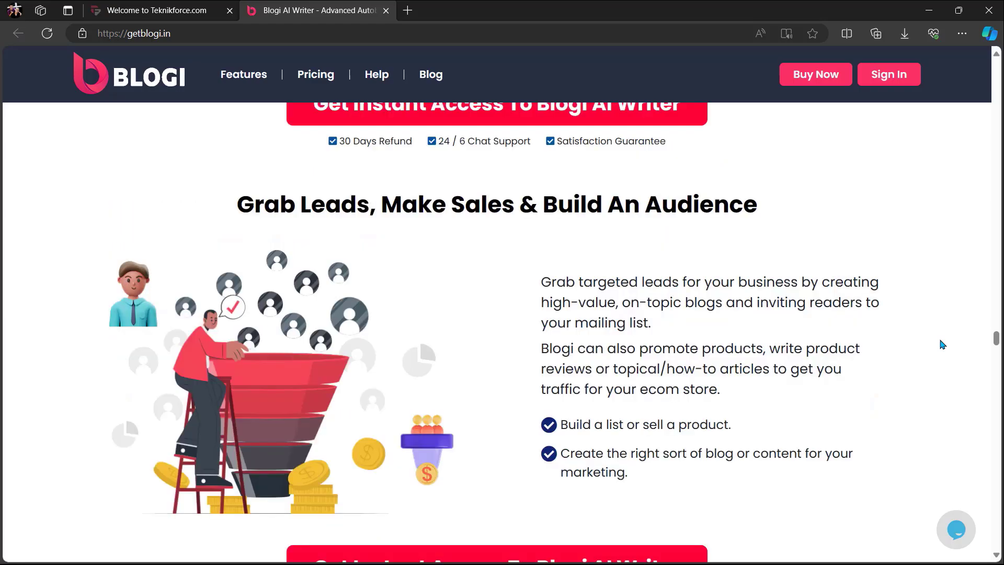
scroll("down", 3)
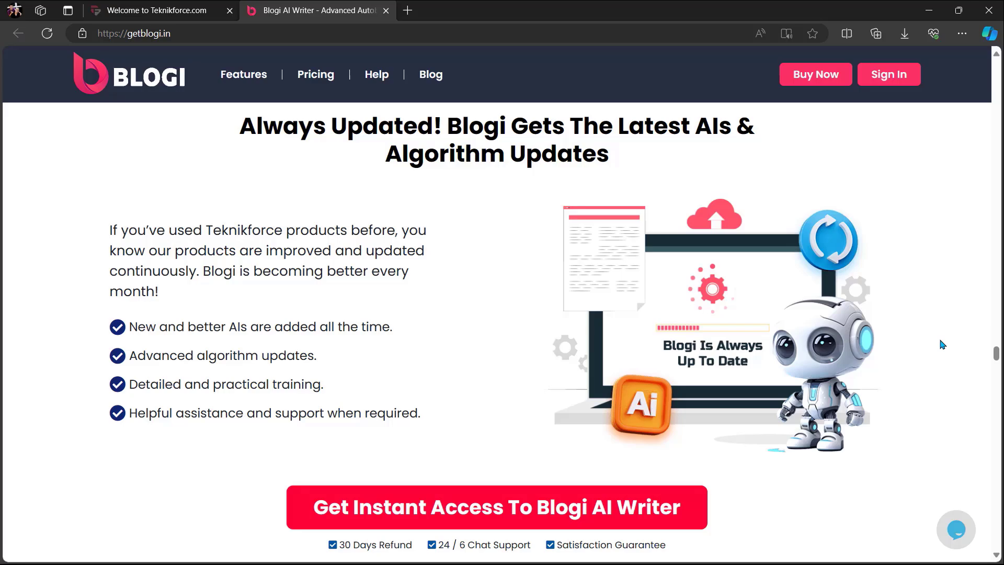
scroll("down", 3)
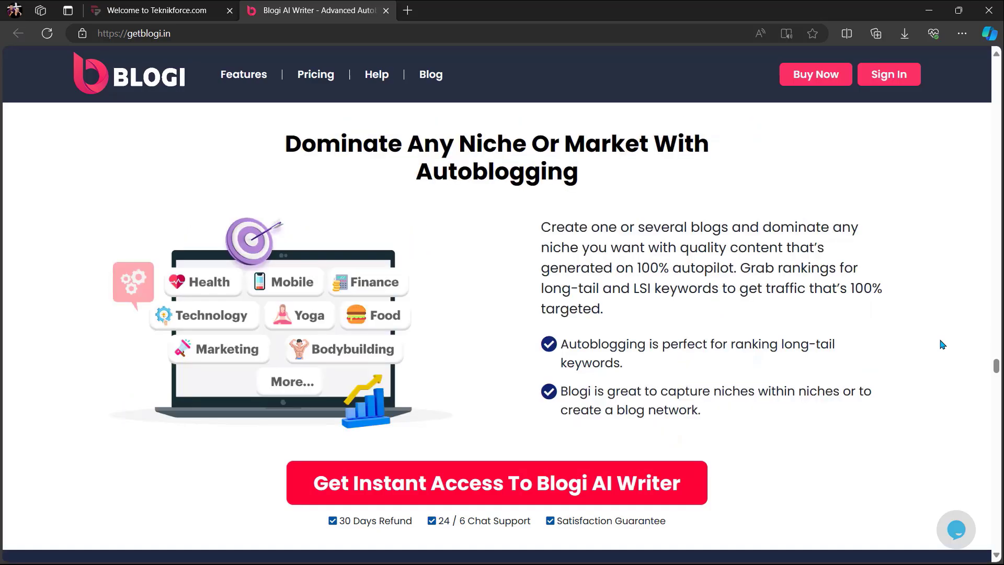
scroll("down", 3)
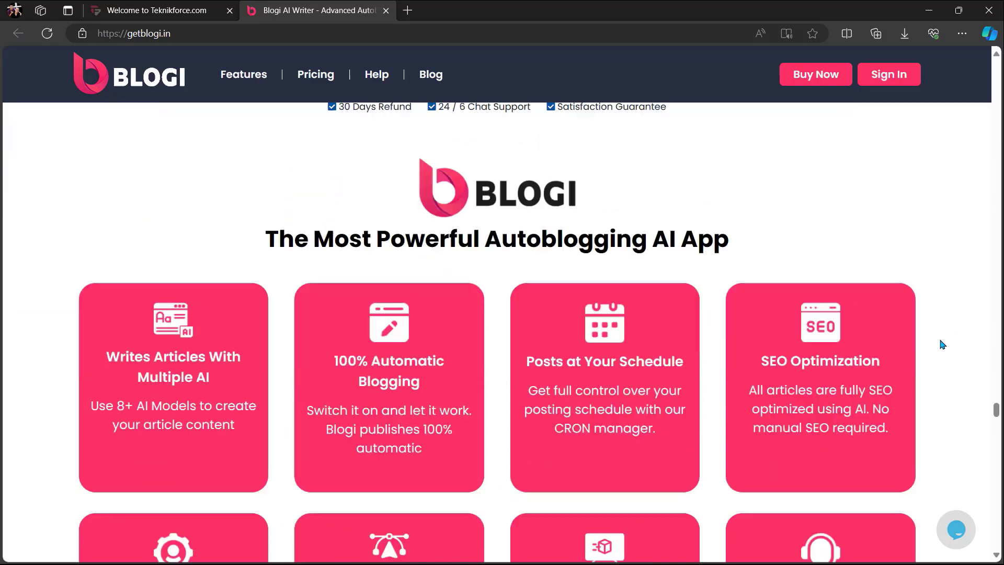
scroll("down", 3)
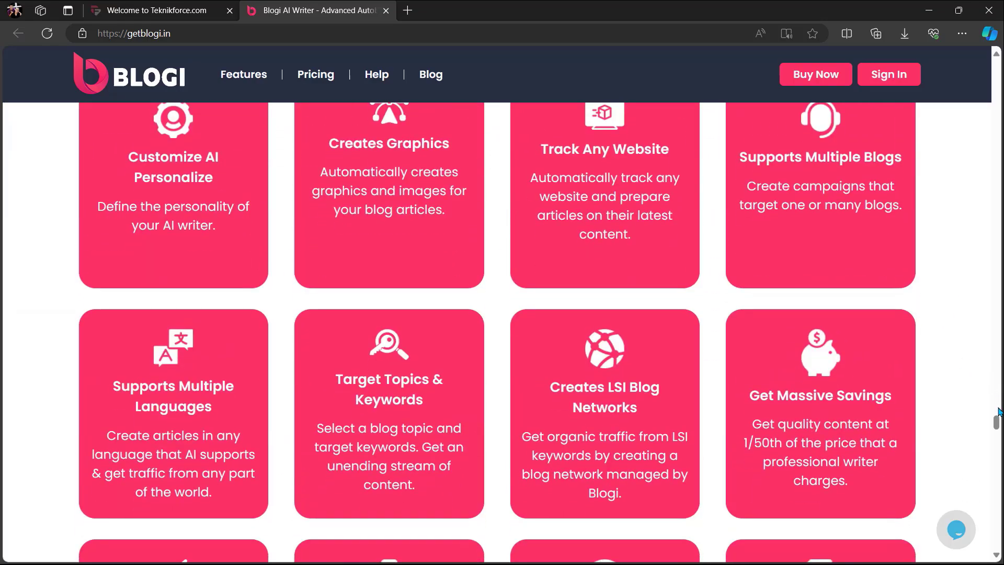